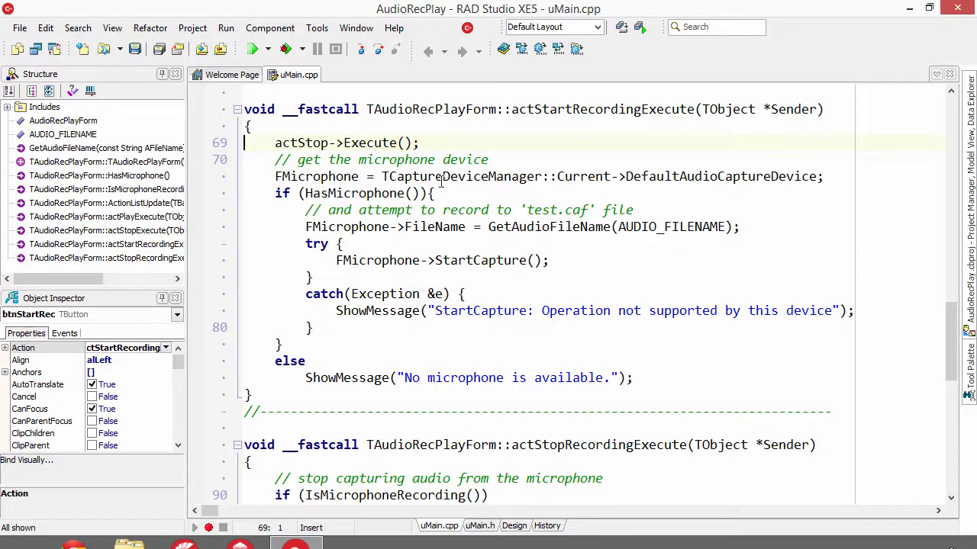
pyautogui.moveTo(525, 183)
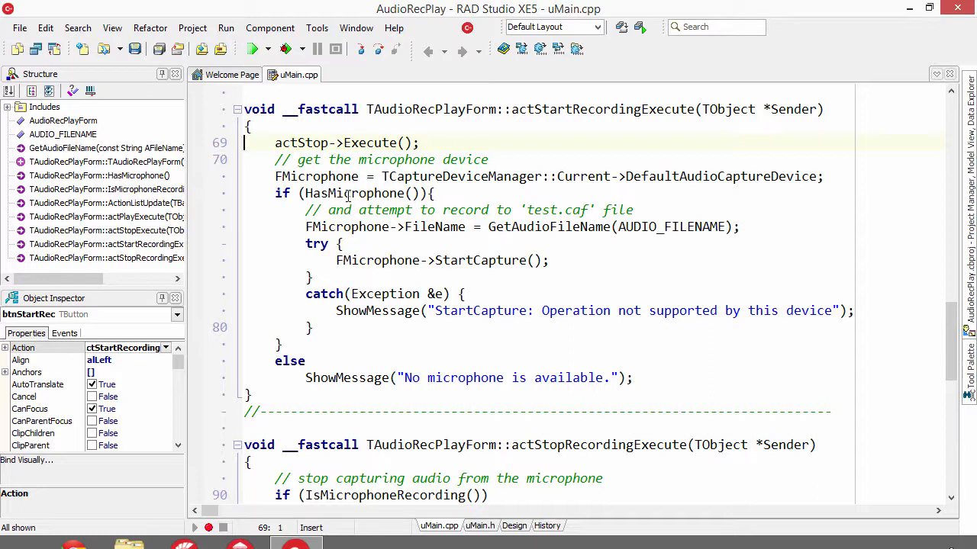
pyautogui.moveTo(313, 177)
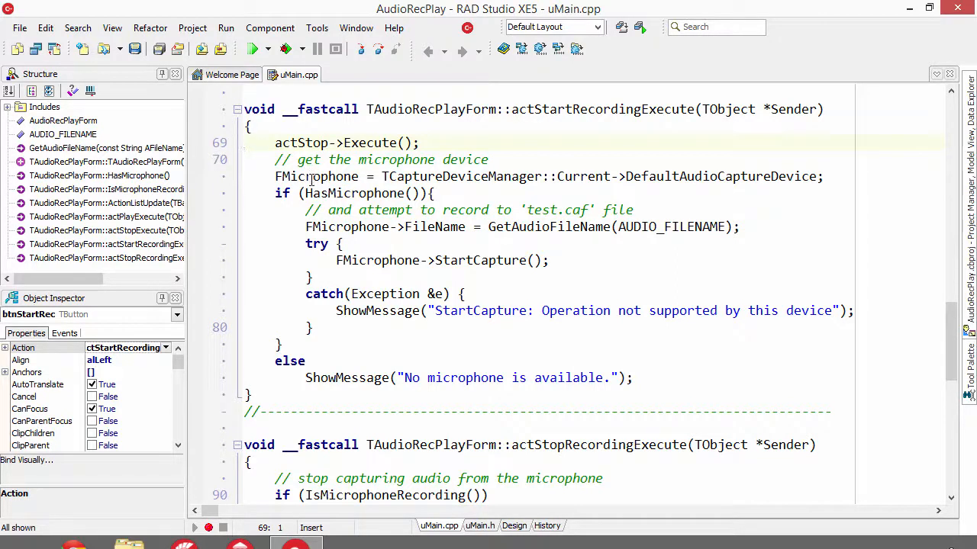
pyautogui.moveTo(546, 246)
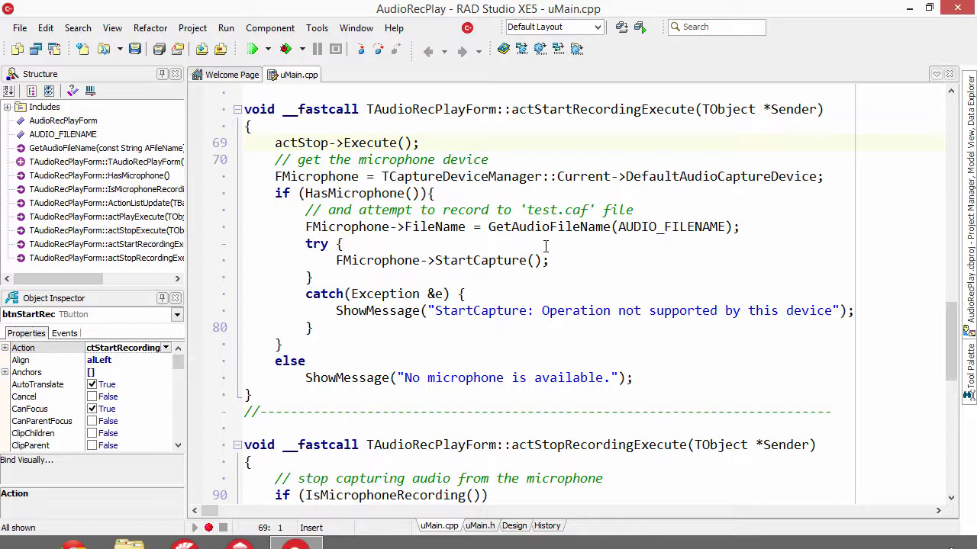
pyautogui.moveTo(559, 227)
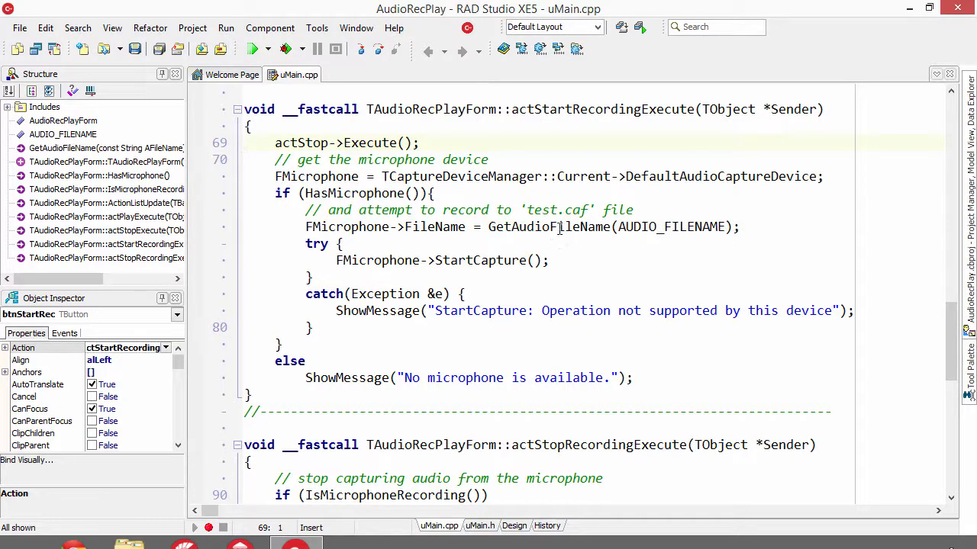
pyautogui.moveTo(658, 227)
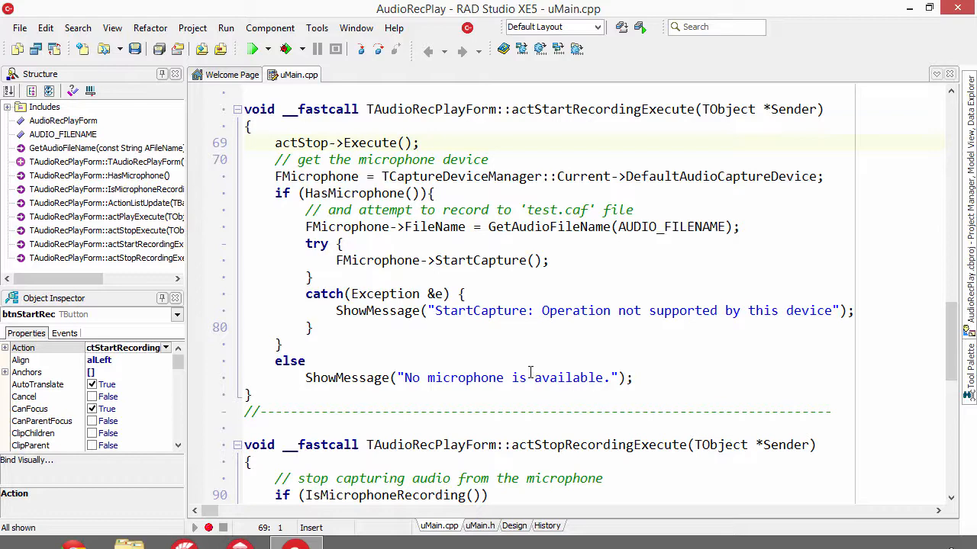
pyautogui.moveTo(458, 343)
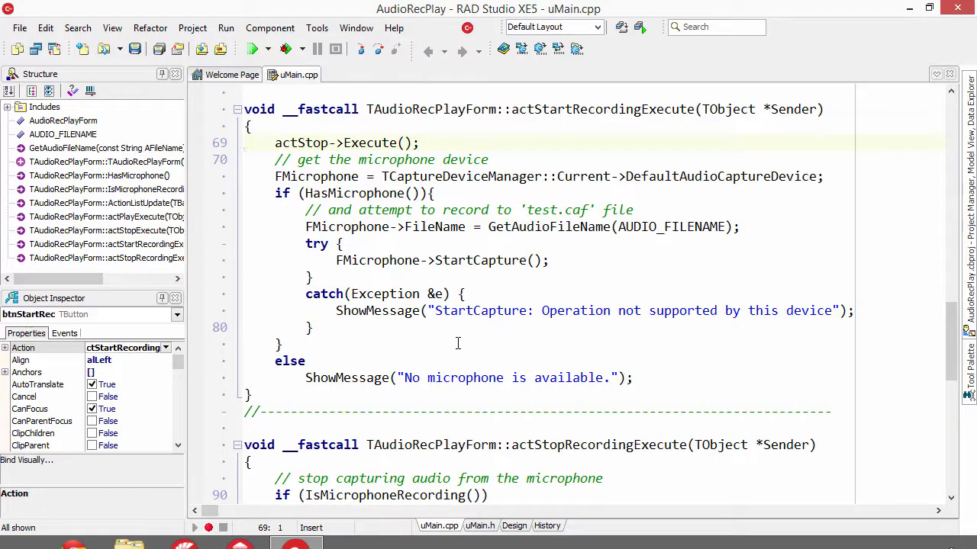
# - Select TAudioRecPlayForm::actStopRecordingExecute in the Structure pane to view the stop-recording code
pyautogui.click(514, 526)
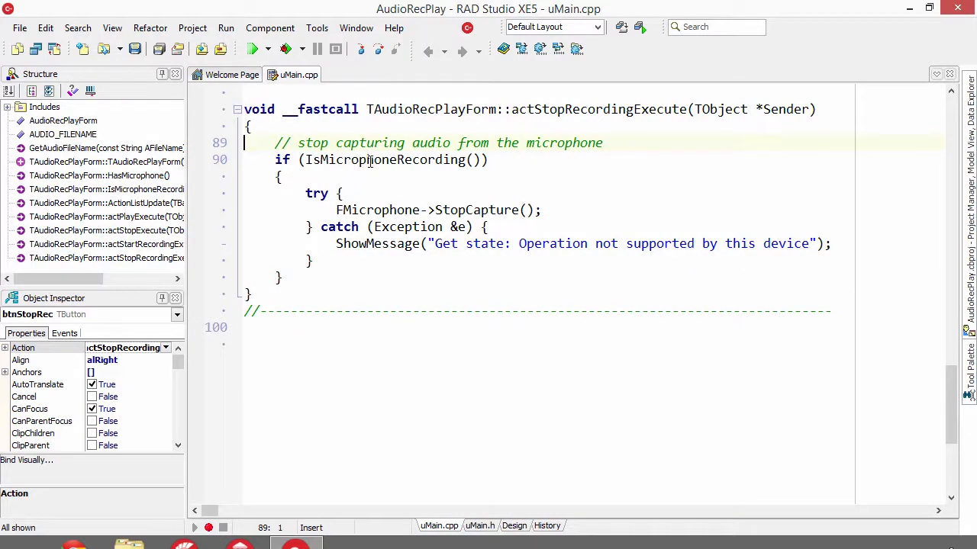
pyautogui.moveTo(467, 210)
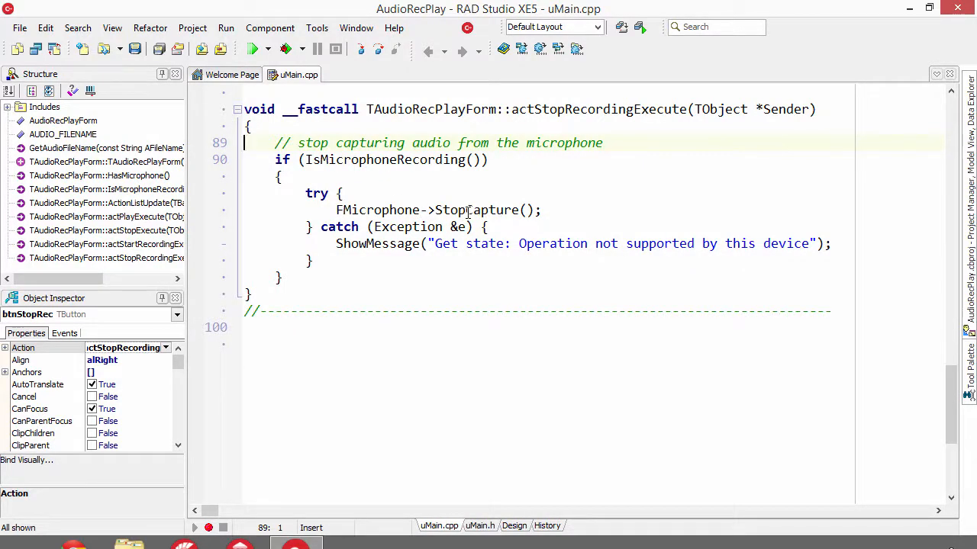
# - Select TAudioRecPlayForm::actPlayExecute in the Structure pane to view the playback code
pyautogui.click(515, 526)
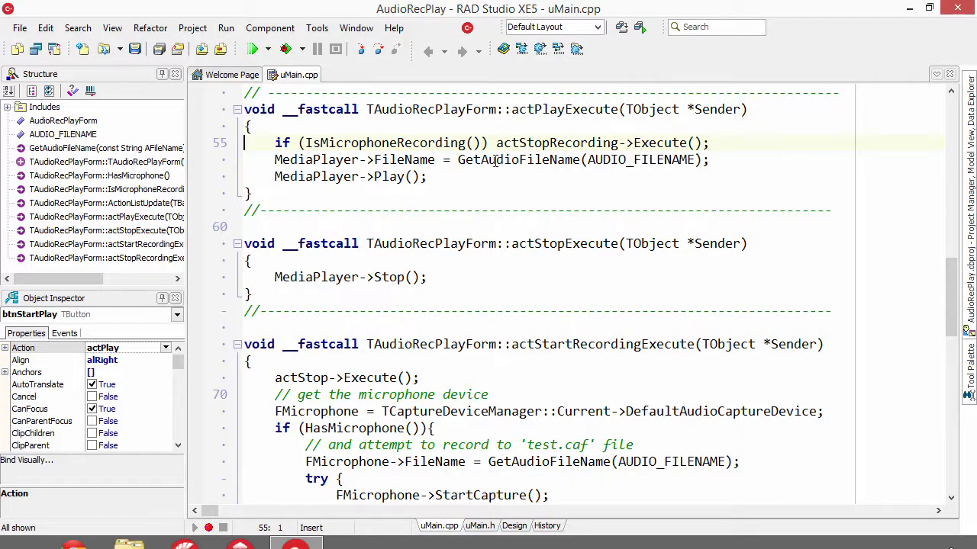
pyautogui.moveTo(634, 159)
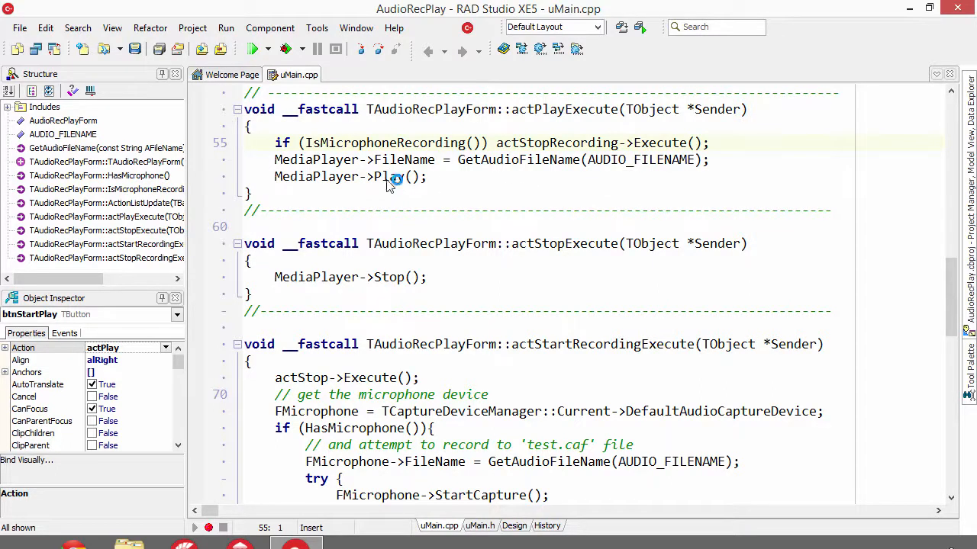
pyautogui.moveTo(386, 277)
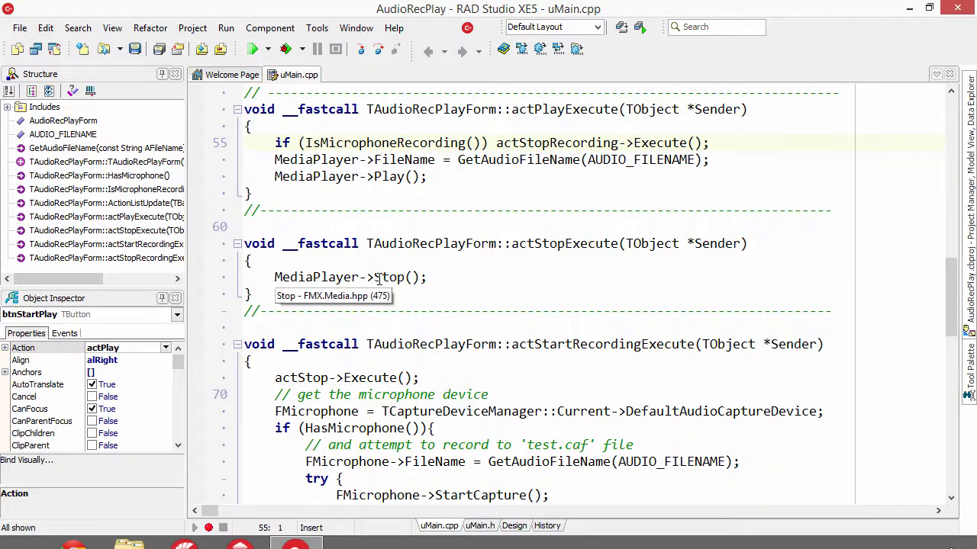